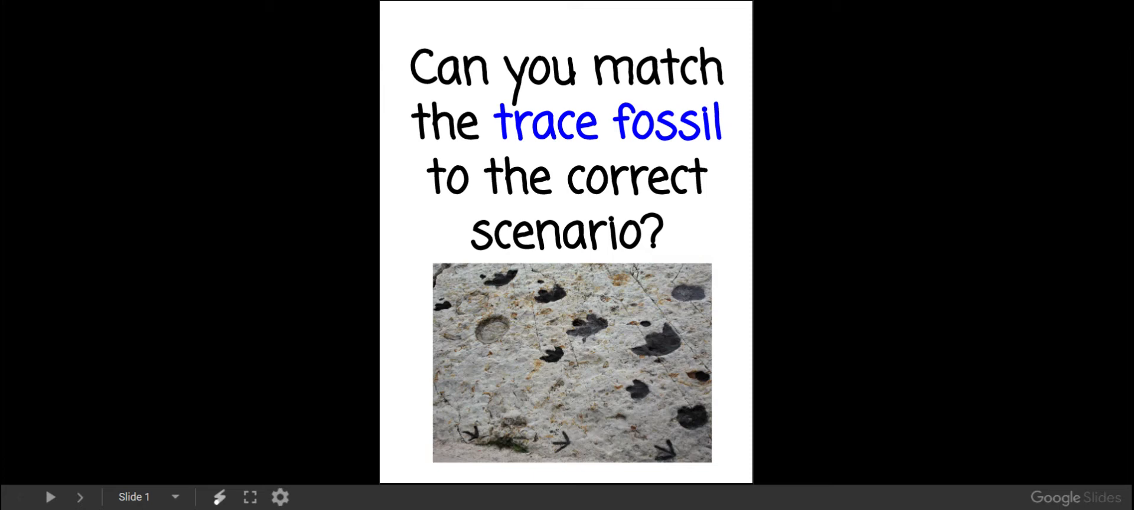
Step: Advance through the trace fossil definition slide to Scene 1's Hadrosaurus migratory path directions
{"action": "left_click", "coordinate": [81, 497]}
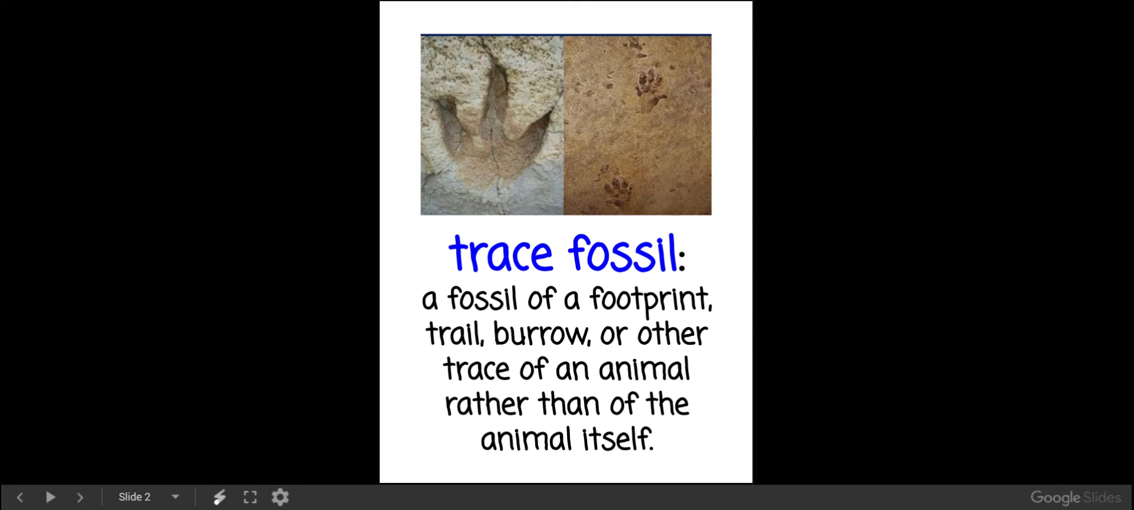
{"action": "left_click", "coordinate": [81, 498]}
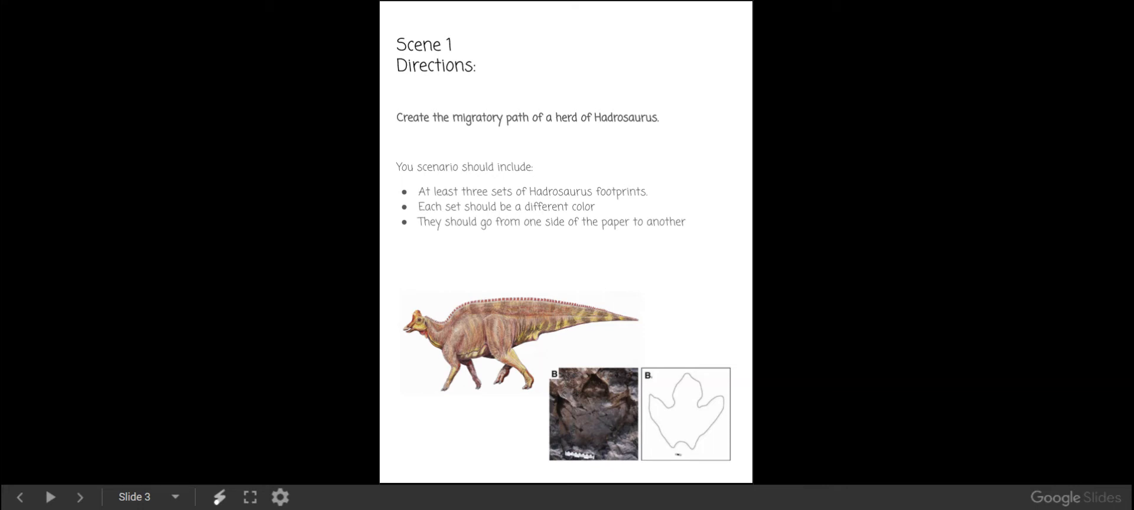
{"action": "mouse_move", "coordinate": [673, 402]}
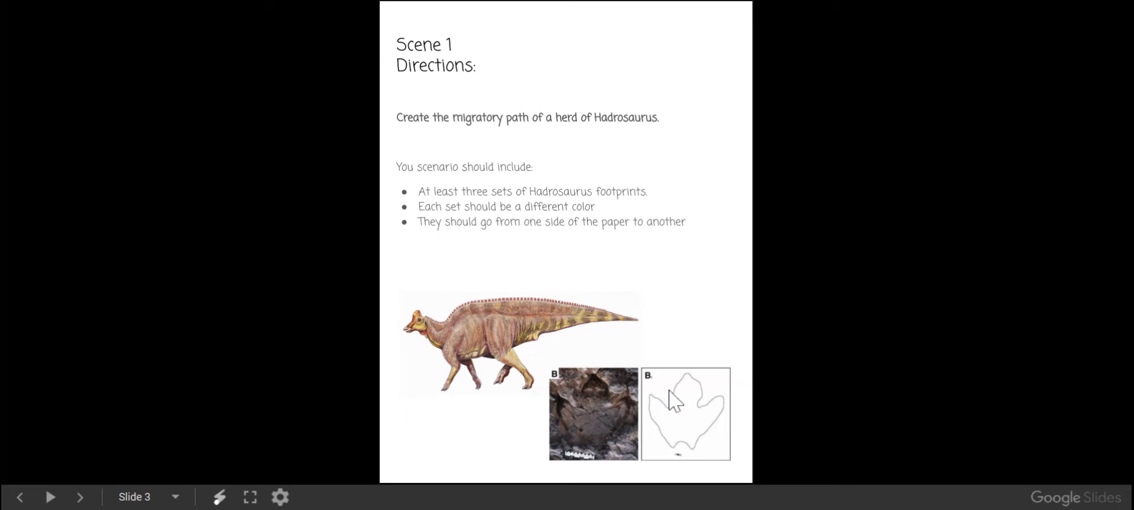
{"action": "mouse_move", "coordinate": [563, 464]}
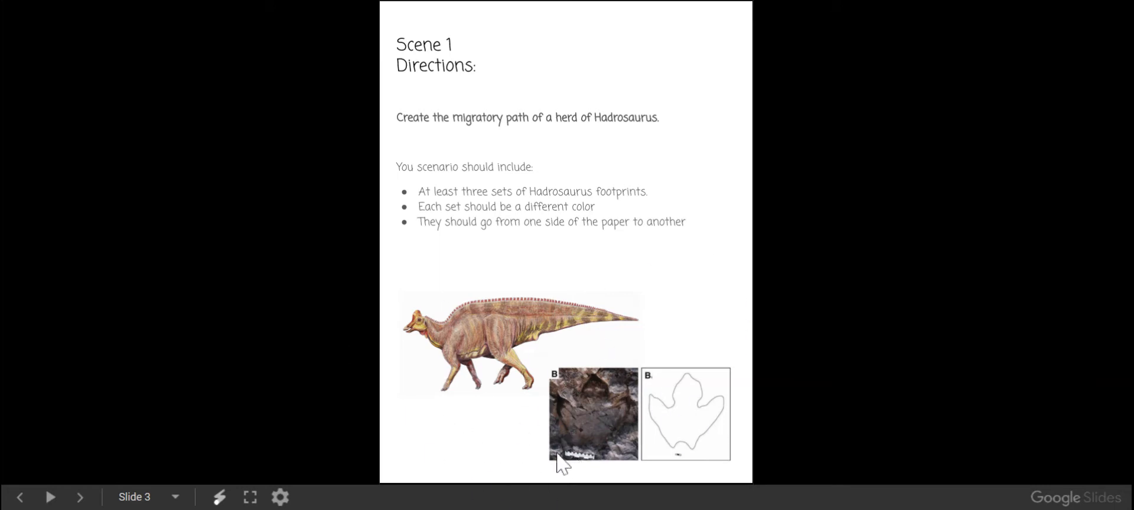
{"action": "mouse_move", "coordinate": [708, 381]}
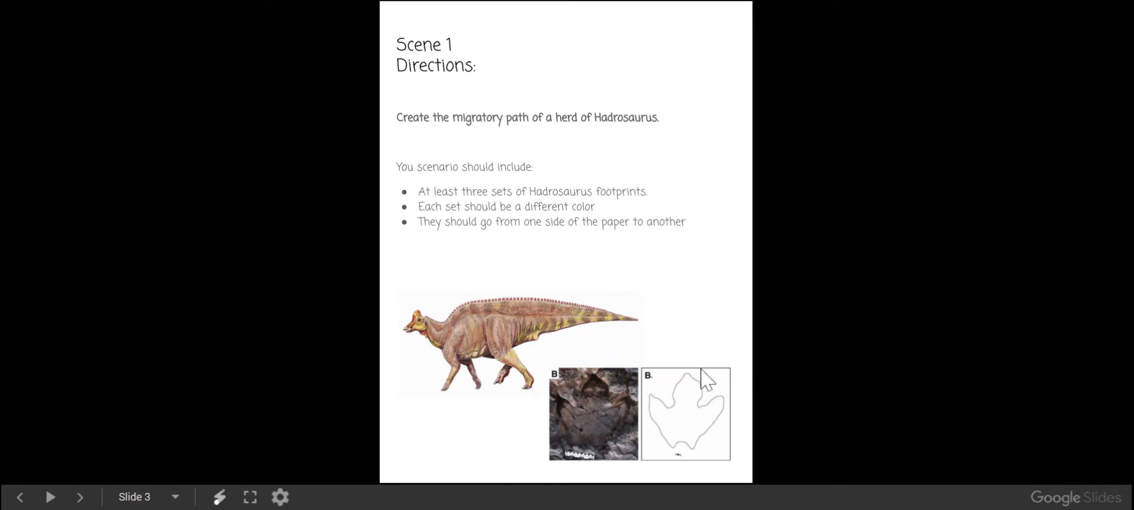
{"action": "mouse_move", "coordinate": [693, 275]}
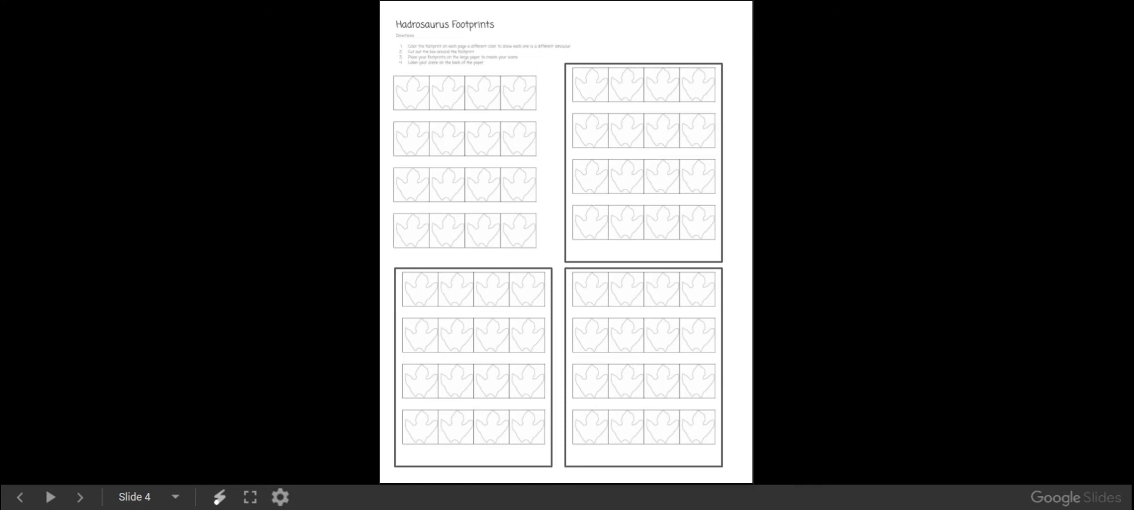
{"action": "mouse_move", "coordinate": [456, 207]}
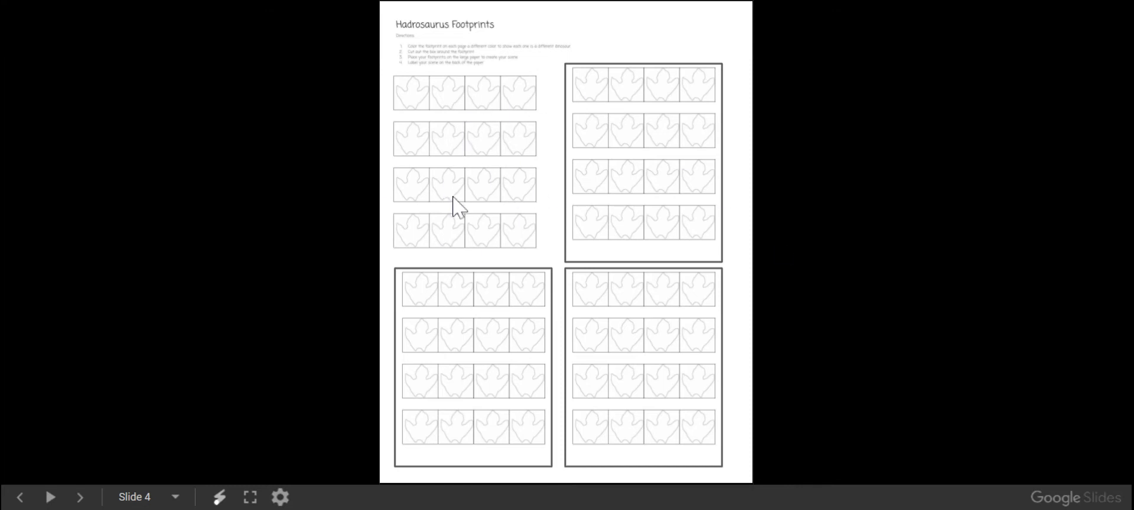
{"action": "mouse_move", "coordinate": [676, 360]}
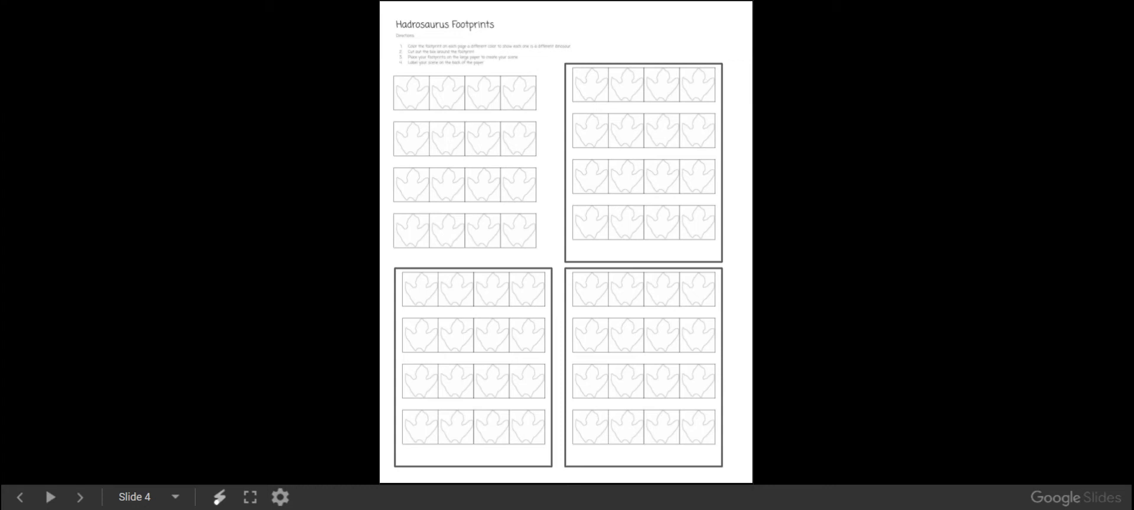
{"action": "mouse_move", "coordinate": [528, 262]}
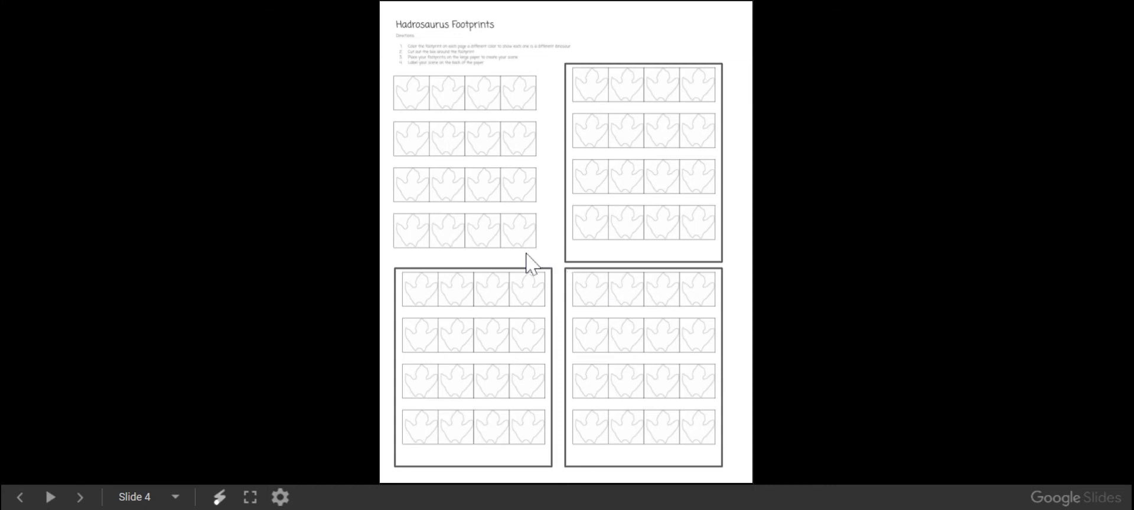
{"action": "mouse_move", "coordinate": [526, 229]}
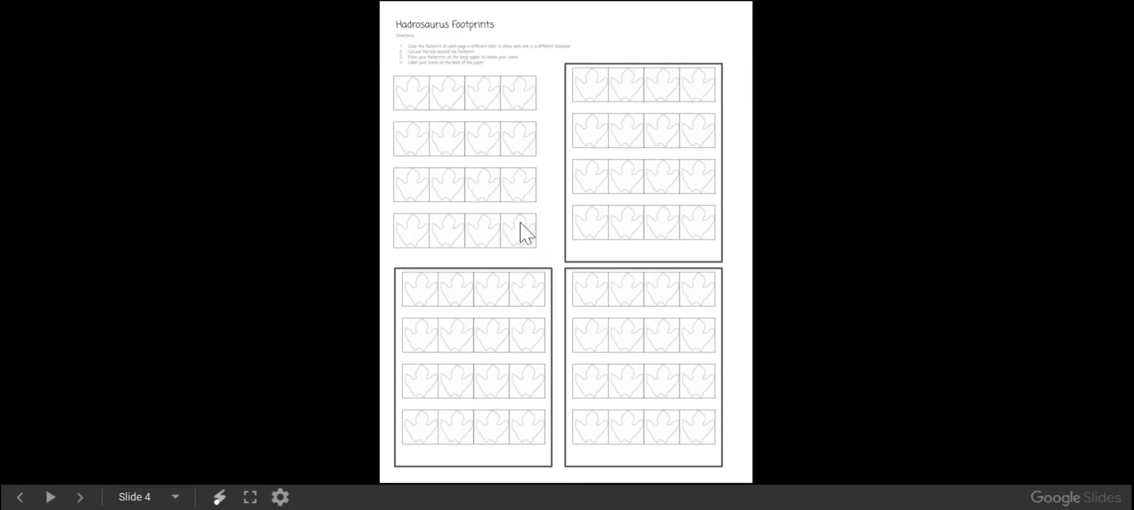
{"action": "mouse_move", "coordinate": [505, 232]}
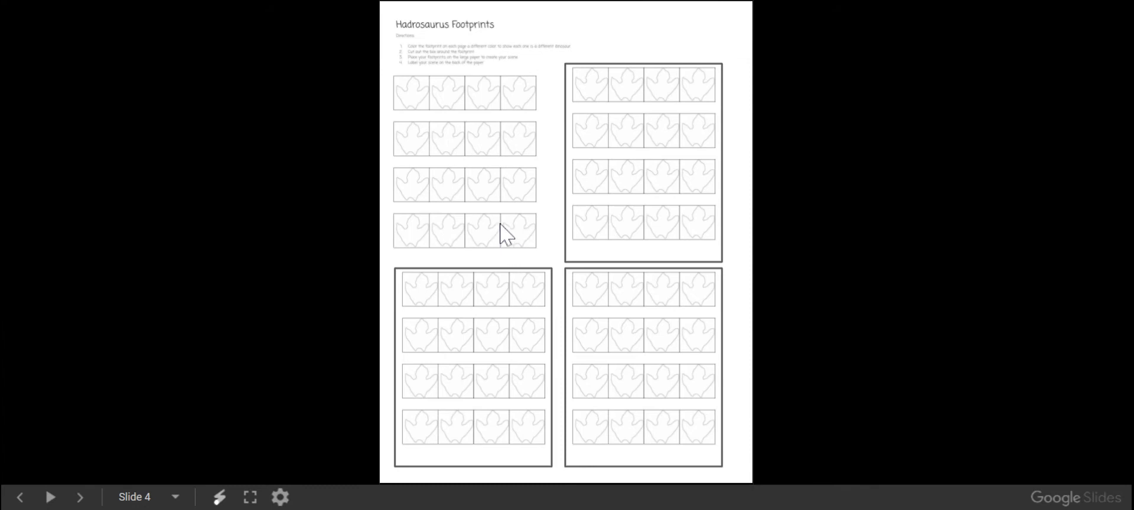
{"action": "mouse_move", "coordinate": [511, 254]}
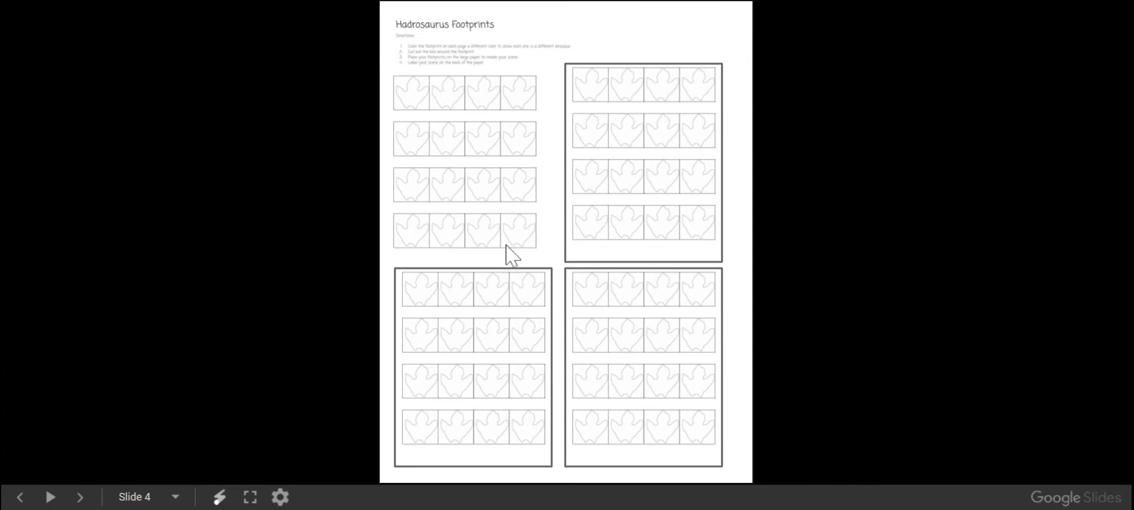
{"action": "mouse_move", "coordinate": [545, 232]}
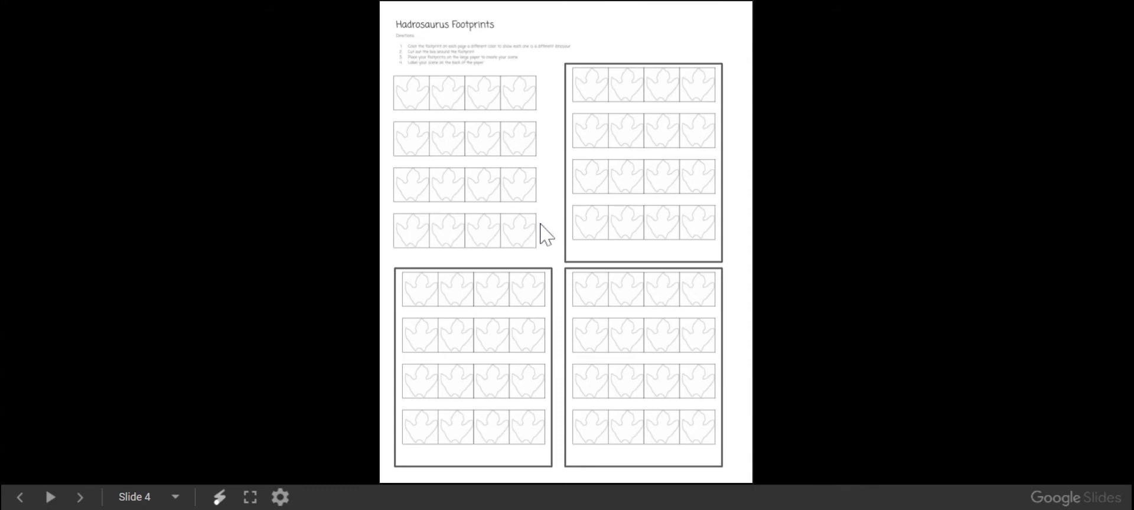
{"action": "mouse_move", "coordinate": [602, 181]}
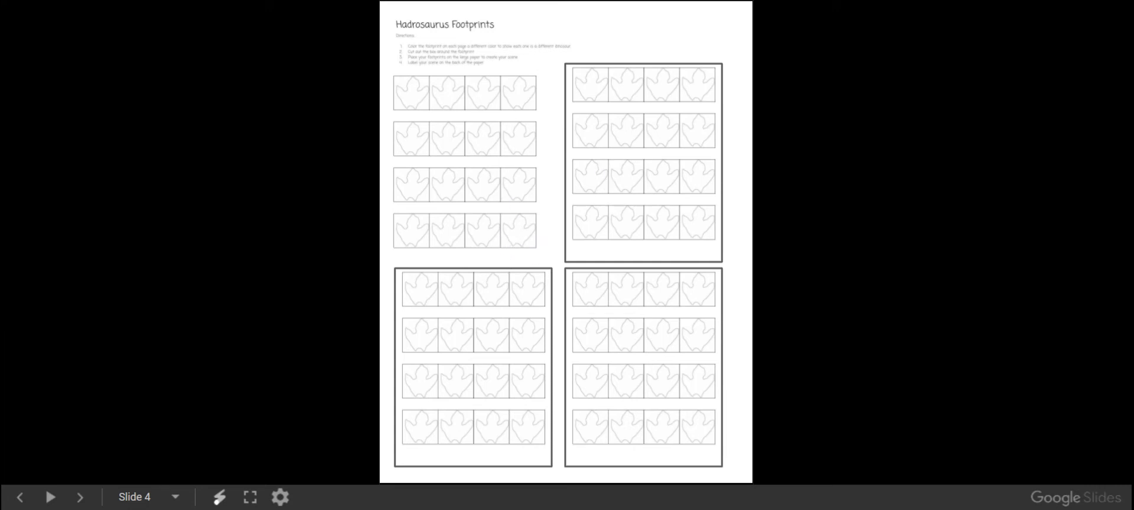
{"action": "mouse_move", "coordinate": [890, 197]}
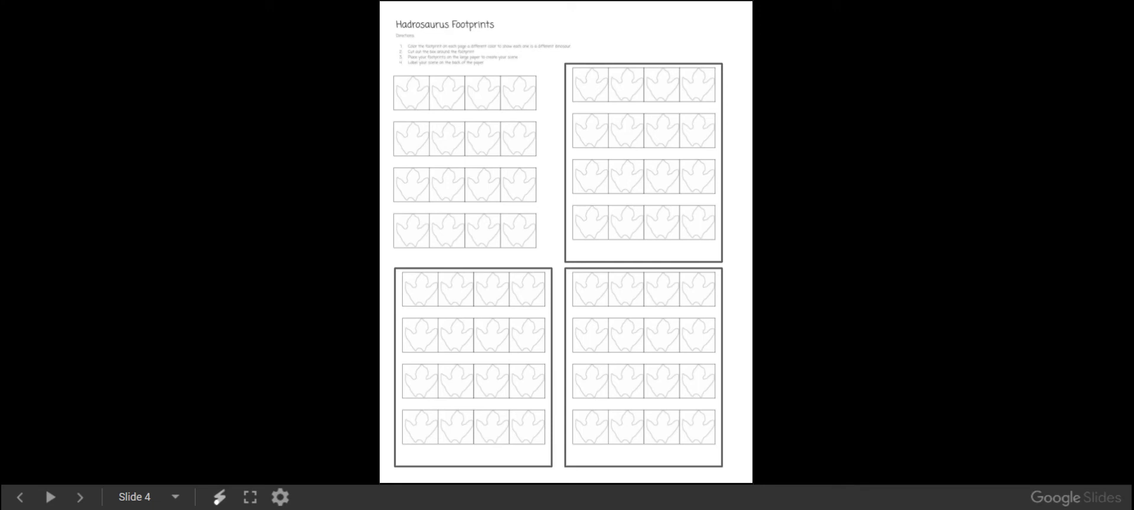
{"action": "left_click", "coordinate": [20, 497]}
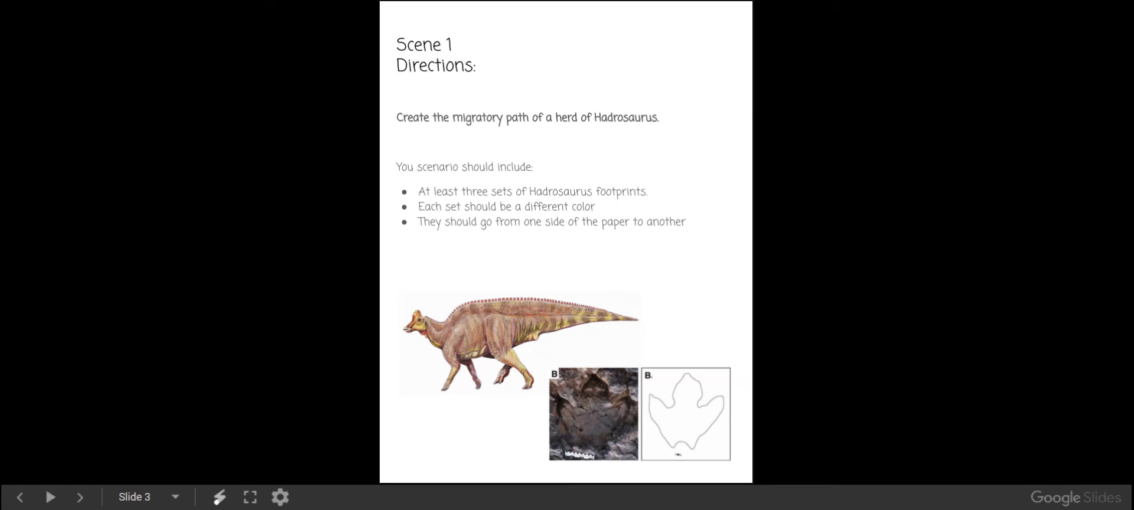
{"action": "left_click", "coordinate": [80, 497]}
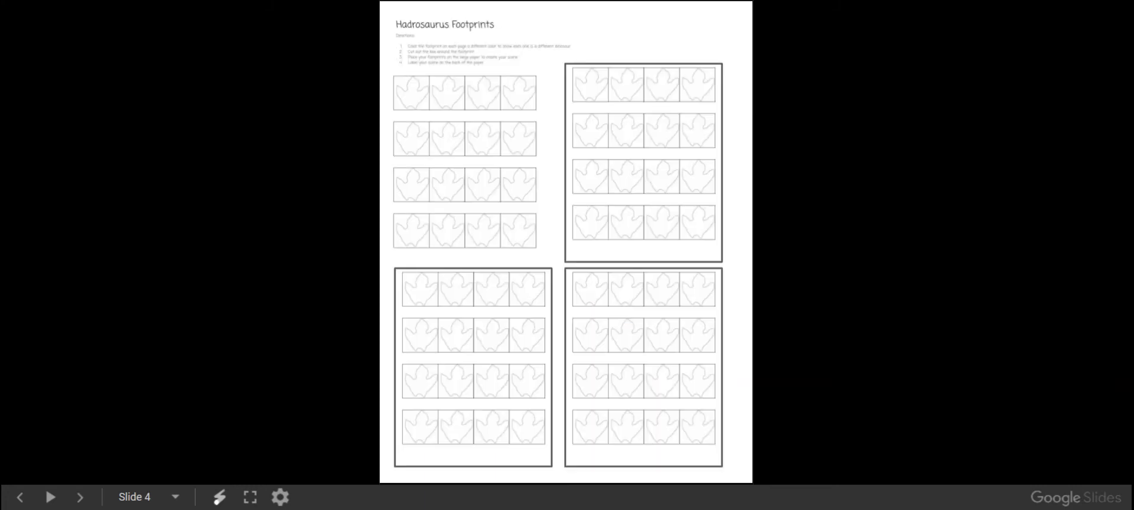
Step: Step through Scene 2 and its footprint cutouts page to Scene 3's brachiosaurus feeding directions
{"action": "left_click", "coordinate": [80, 498]}
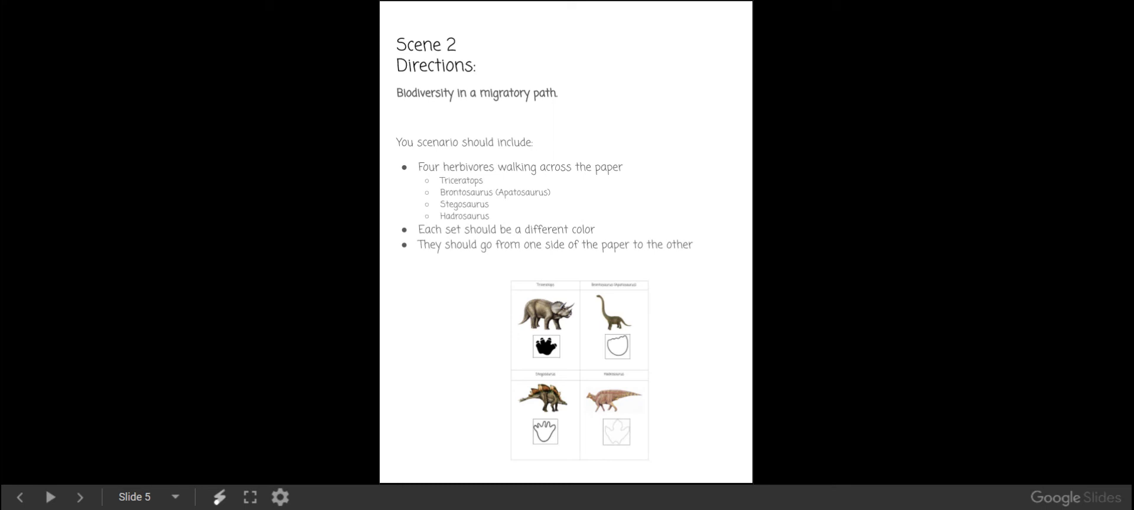
{"action": "left_click", "coordinate": [80, 497]}
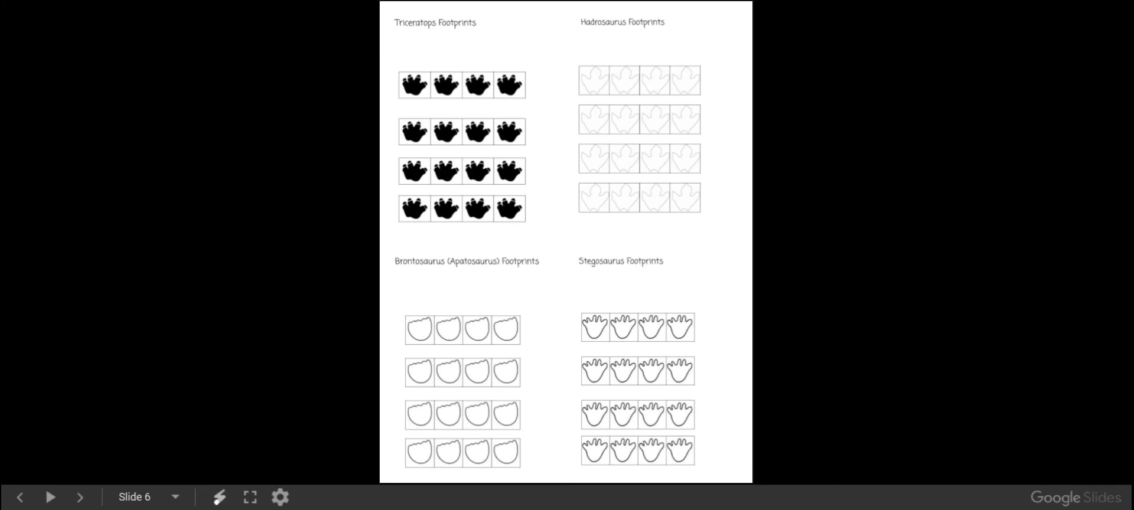
{"action": "left_click", "coordinate": [19, 506]}
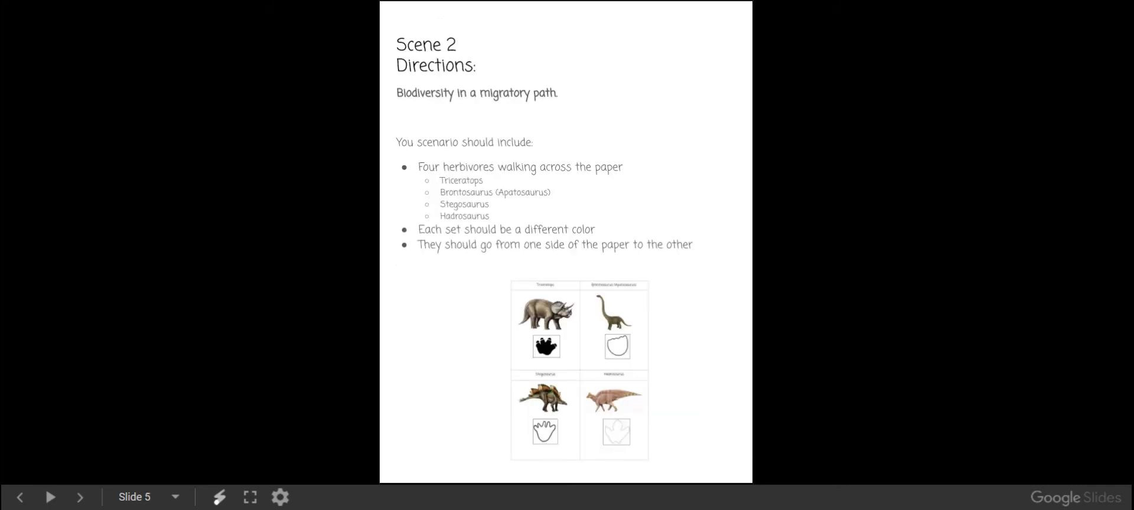
{"action": "left_click", "coordinate": [79, 497]}
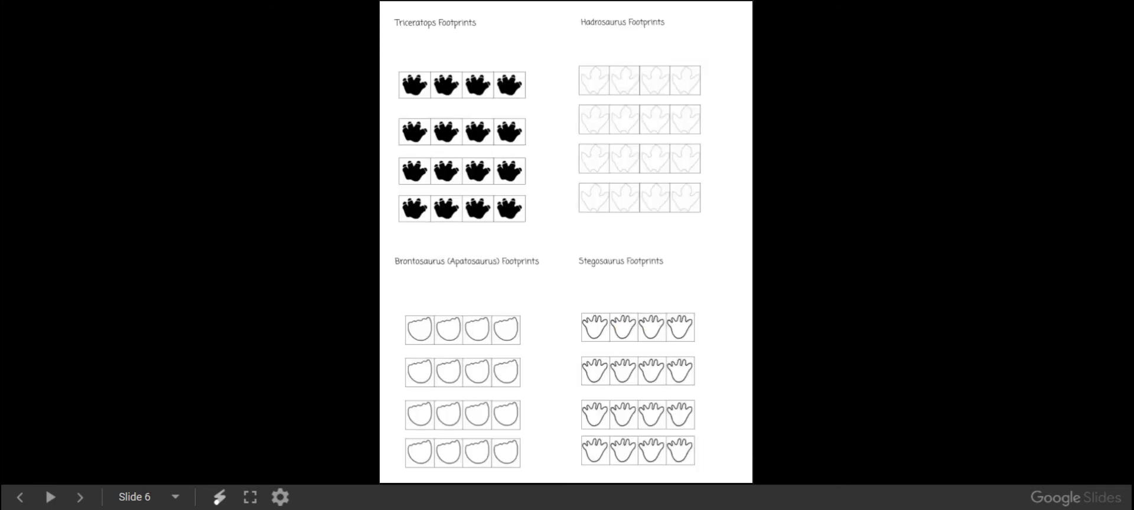
{"action": "left_click", "coordinate": [79, 498]}
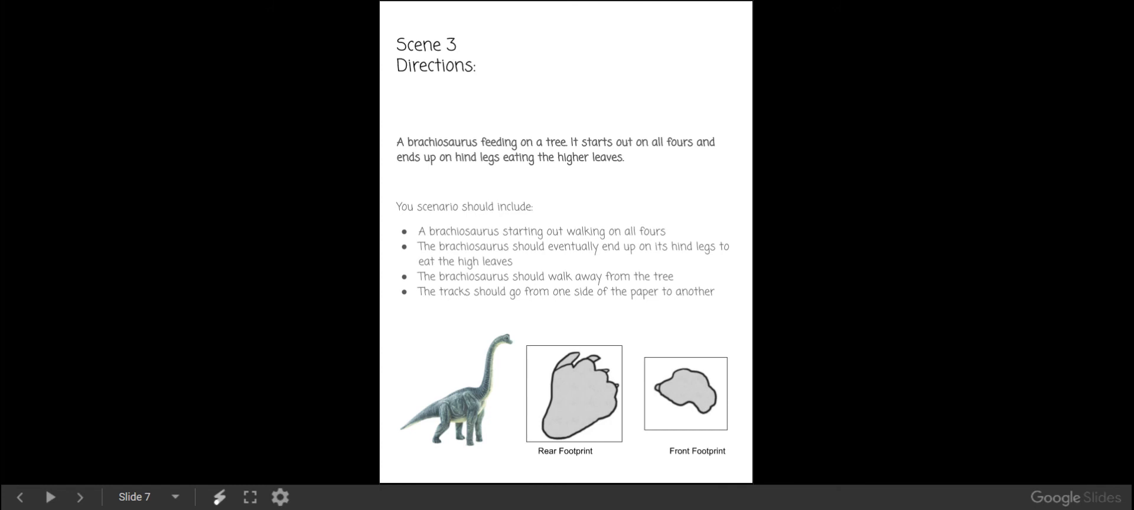
Step: Advance past Scene 4, the stegosaurus and tyrannosaurus footprint sheet, and Scene 5 to the matching question
{"action": "left_click", "coordinate": [80, 496]}
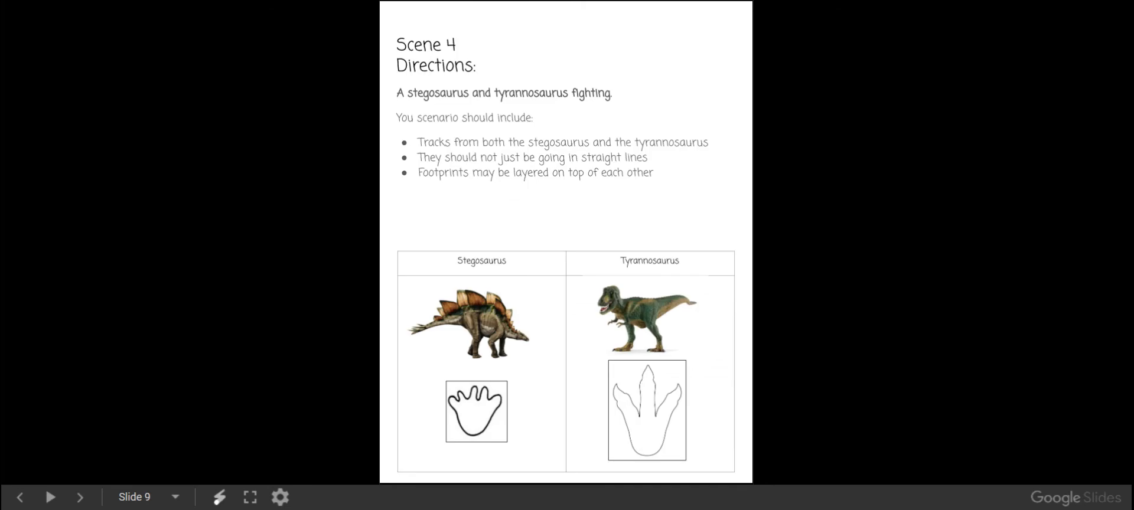
{"action": "left_click", "coordinate": [79, 507]}
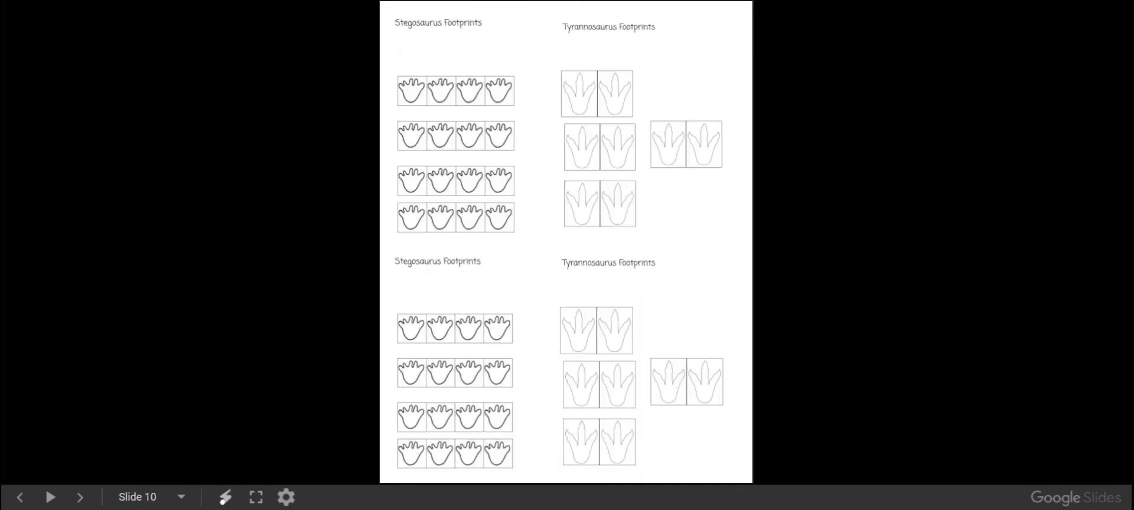
{"action": "left_click", "coordinate": [80, 496]}
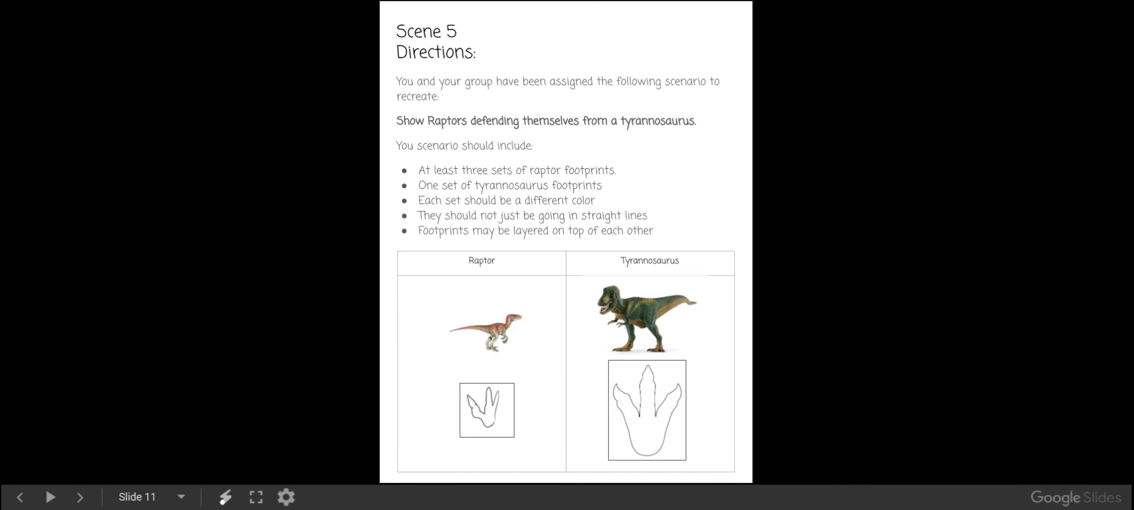
{"action": "left_click", "coordinate": [80, 497]}
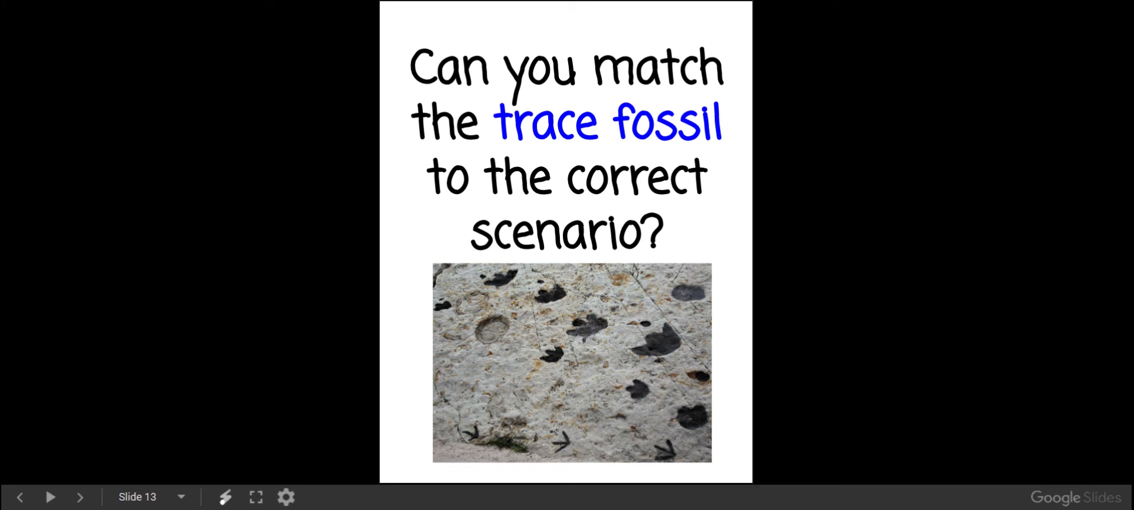
Step: Advance past the trace fossil definition and questions slides to the Hadrosaurus migration title card
{"action": "left_click", "coordinate": [80, 497]}
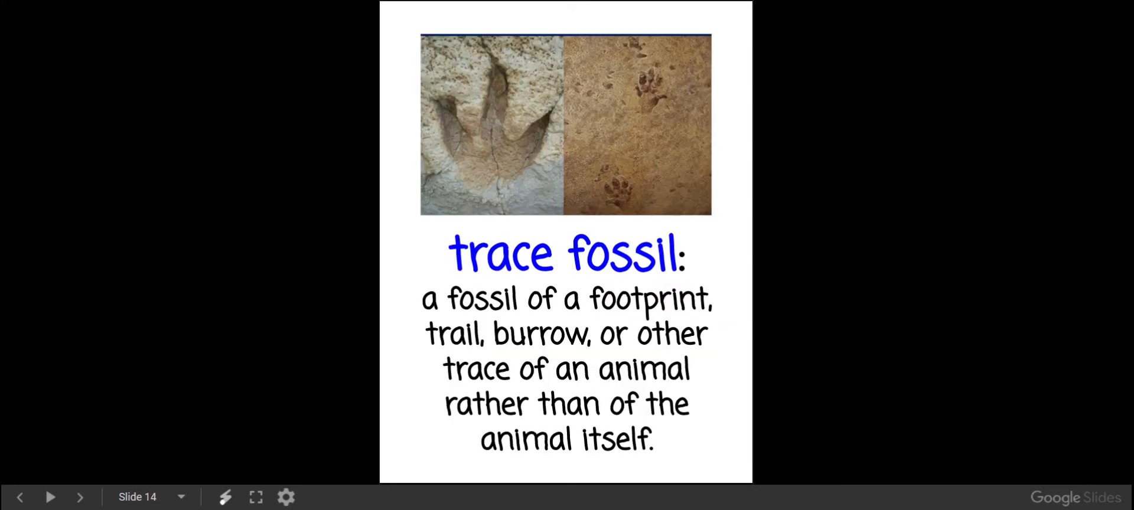
{"action": "left_click", "coordinate": [80, 497]}
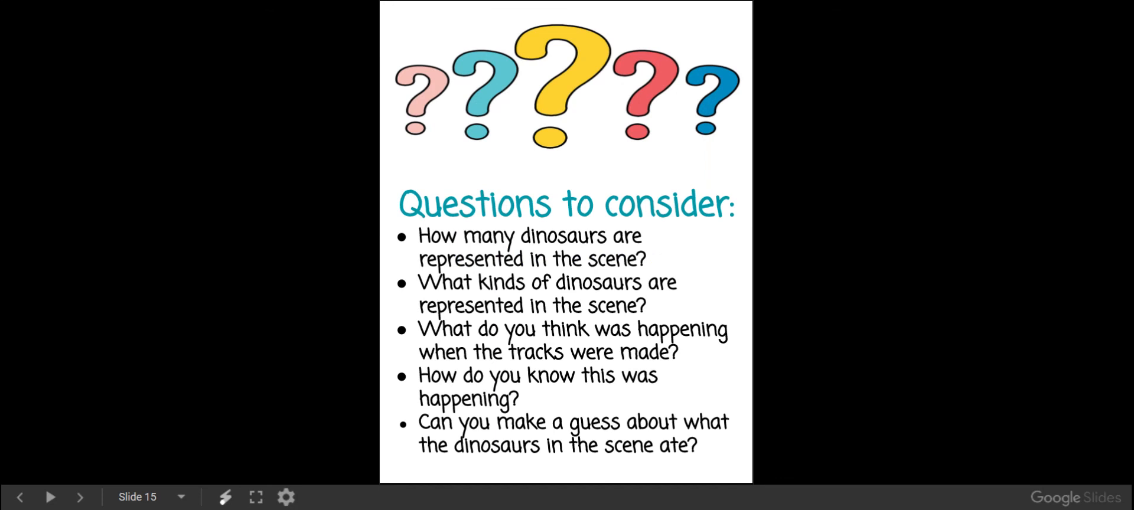
{"action": "left_click", "coordinate": [80, 497]}
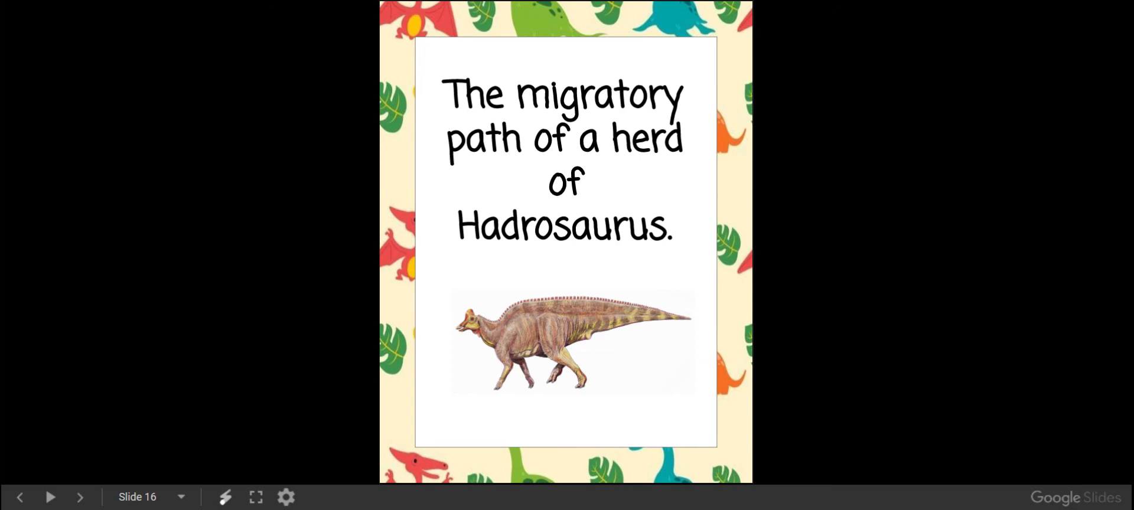
Step: Show the biodiversity, brachiosaurus, stegosaurus–tyrannosaurus, raptors, and tyrannosaurus–triceratops title cards in turn
{"action": "left_click", "coordinate": [79, 497]}
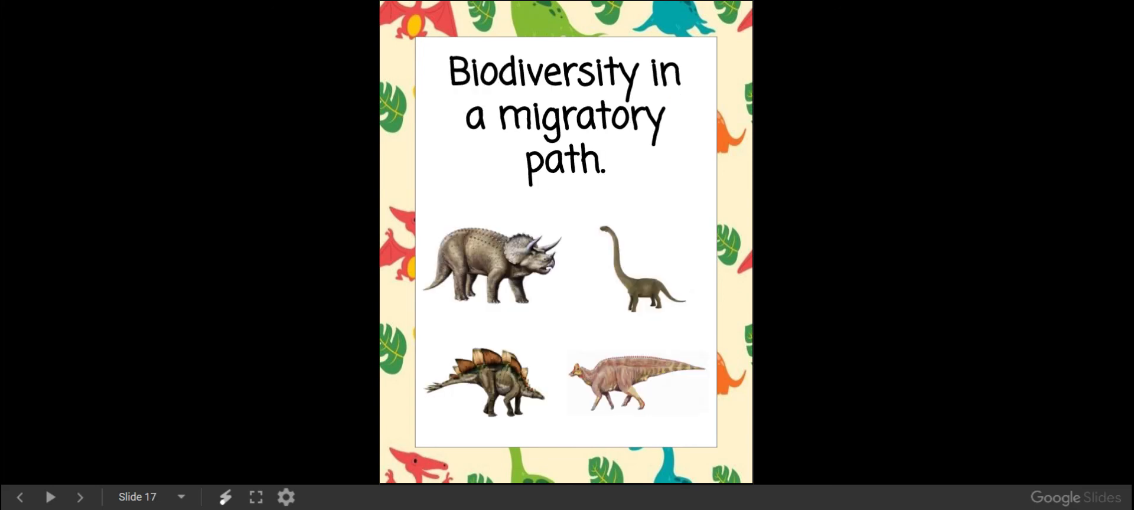
{"action": "left_click", "coordinate": [80, 497]}
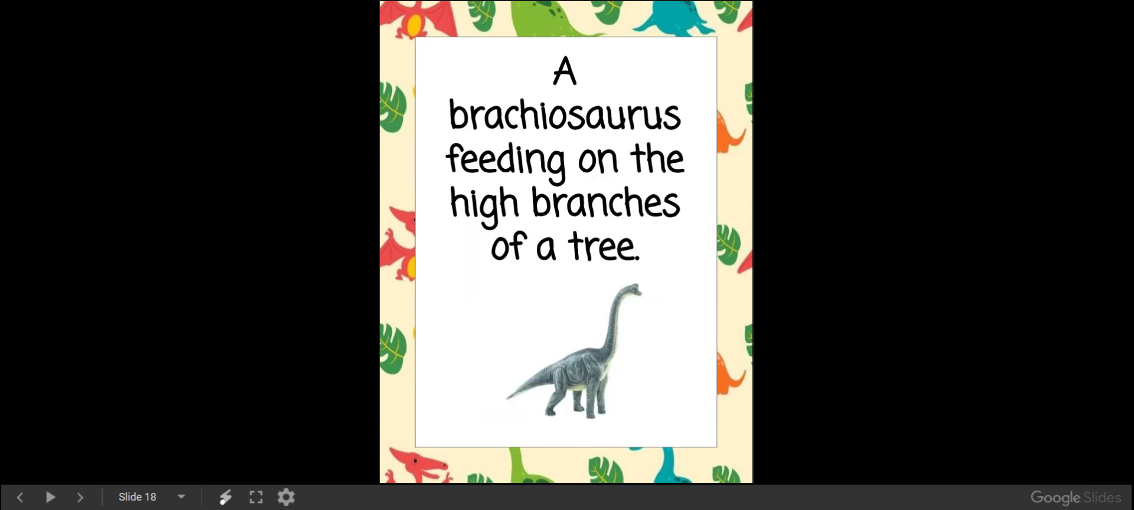
{"action": "left_click", "coordinate": [80, 497]}
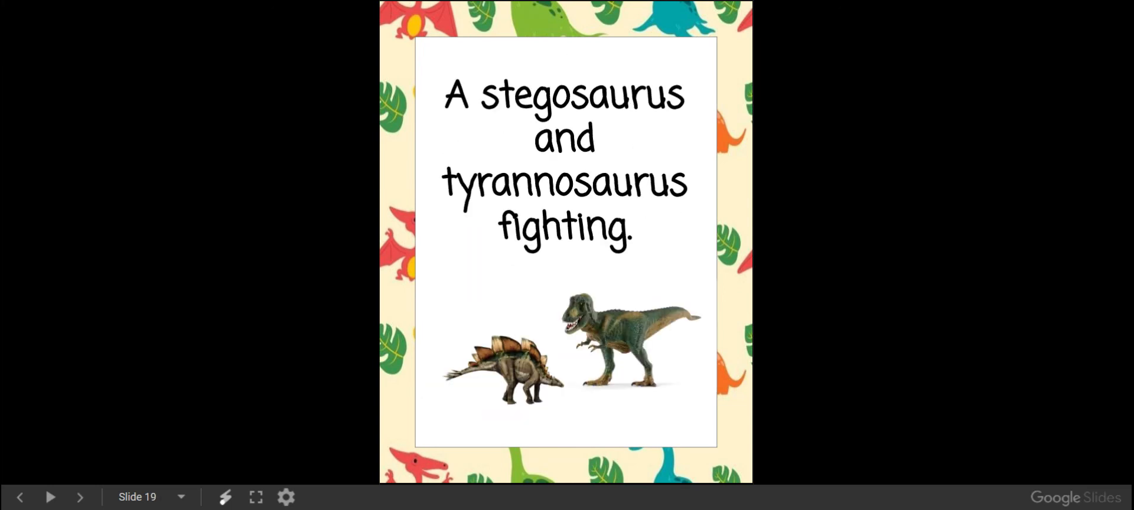
{"action": "left_click", "coordinate": [79, 497]}
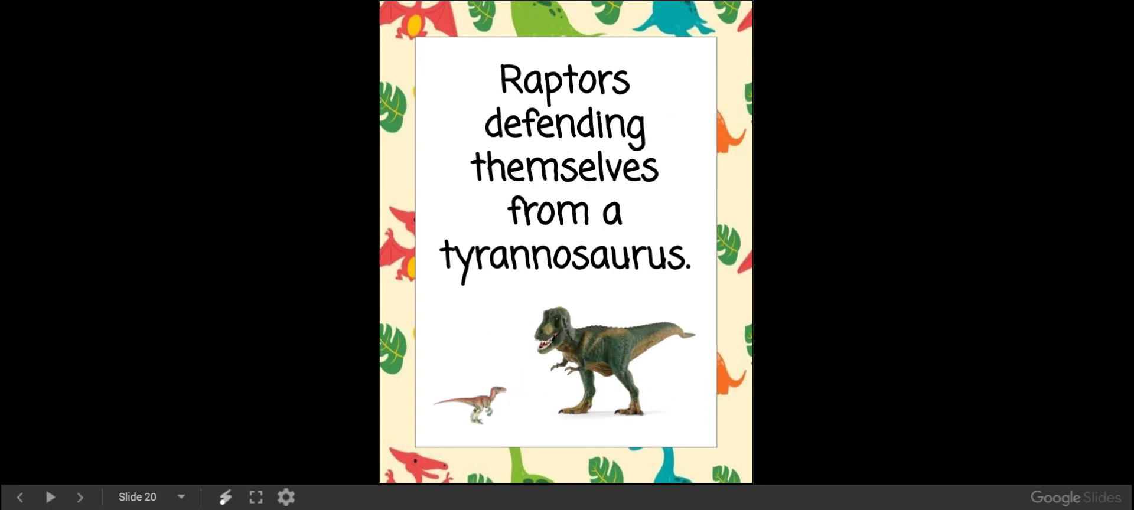
{"action": "left_click", "coordinate": [80, 497]}
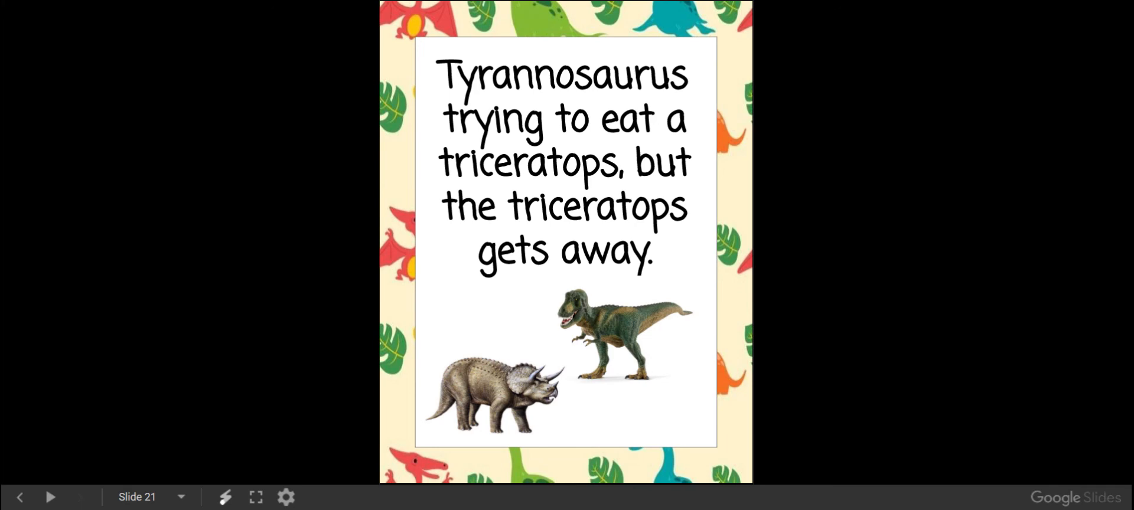
{"action": "mouse_move", "coordinate": [853, 83]}
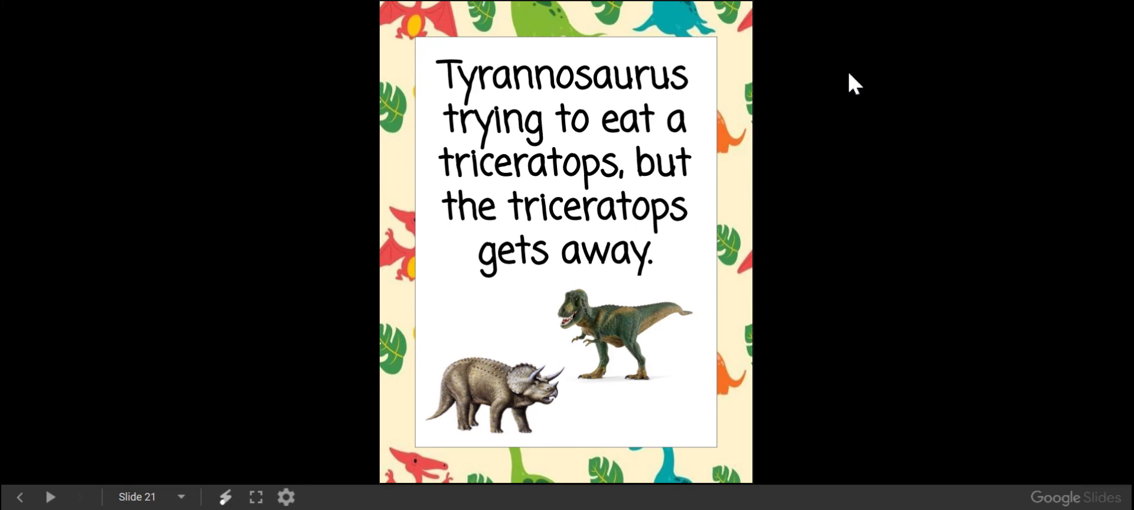